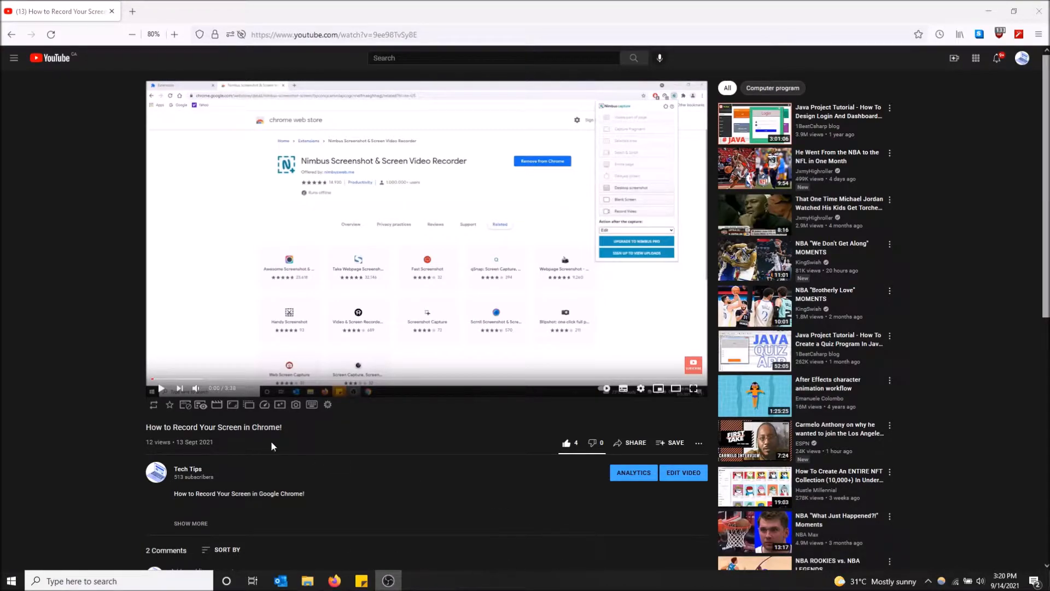
mouse_move(199, 405)
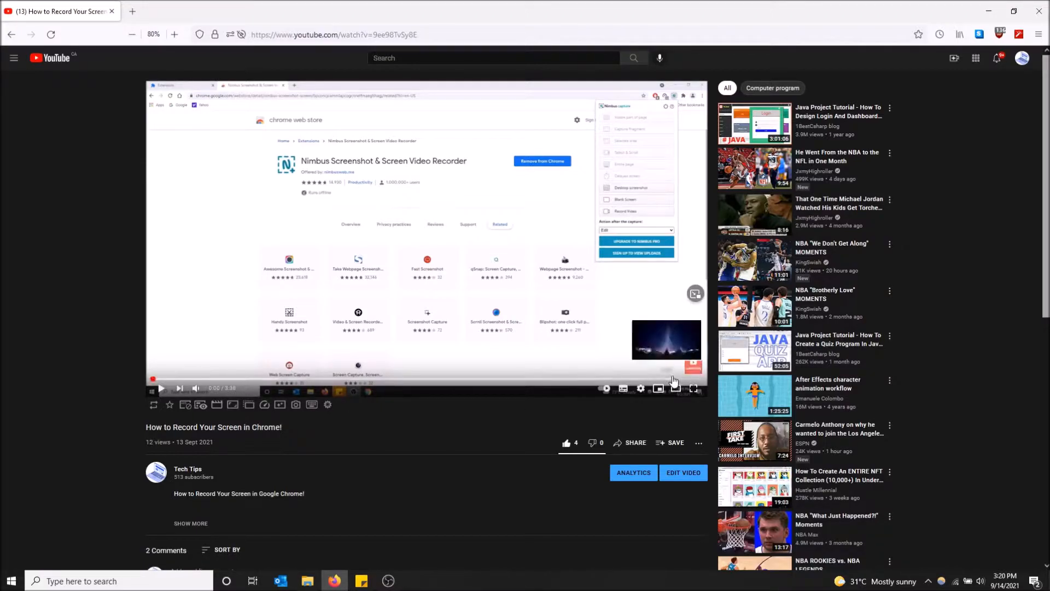
Seek to the video's end, hide the end-screen suggestions with Enhancer's toggle, then show them again
left_click(672, 379)
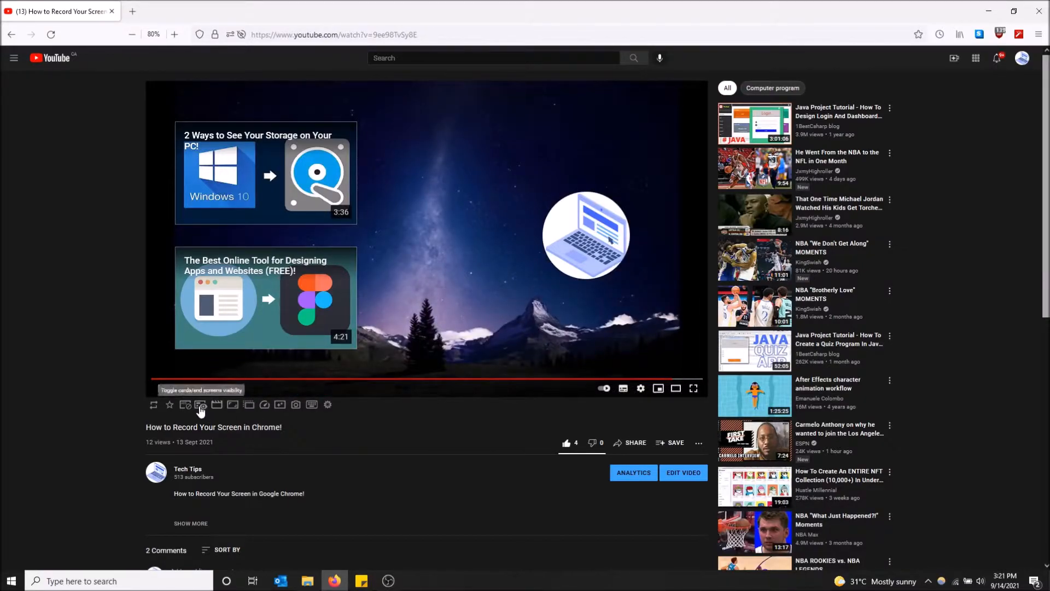
left_click(202, 404)
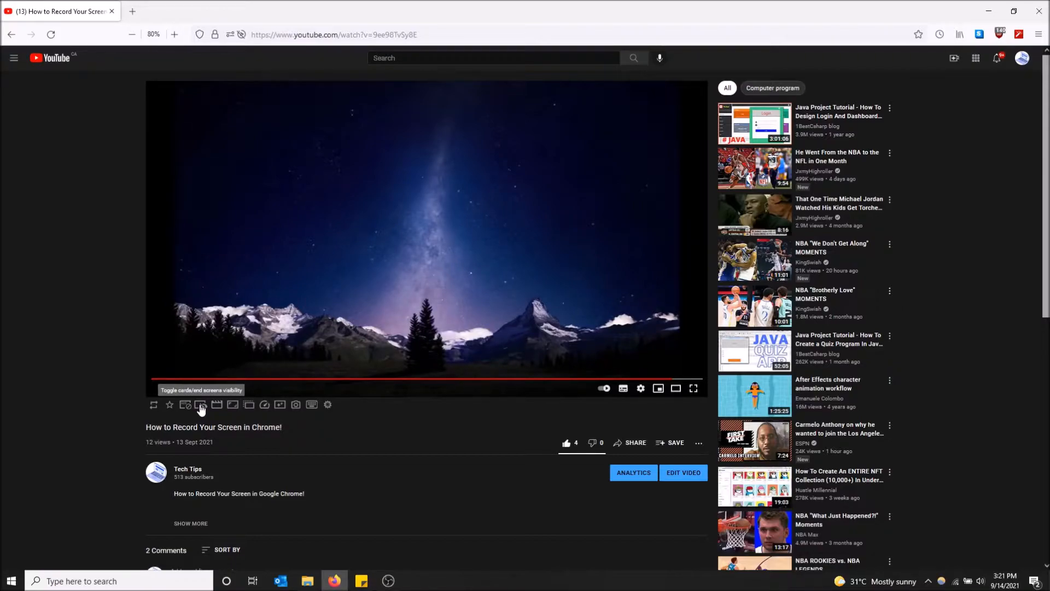
left_click(201, 405)
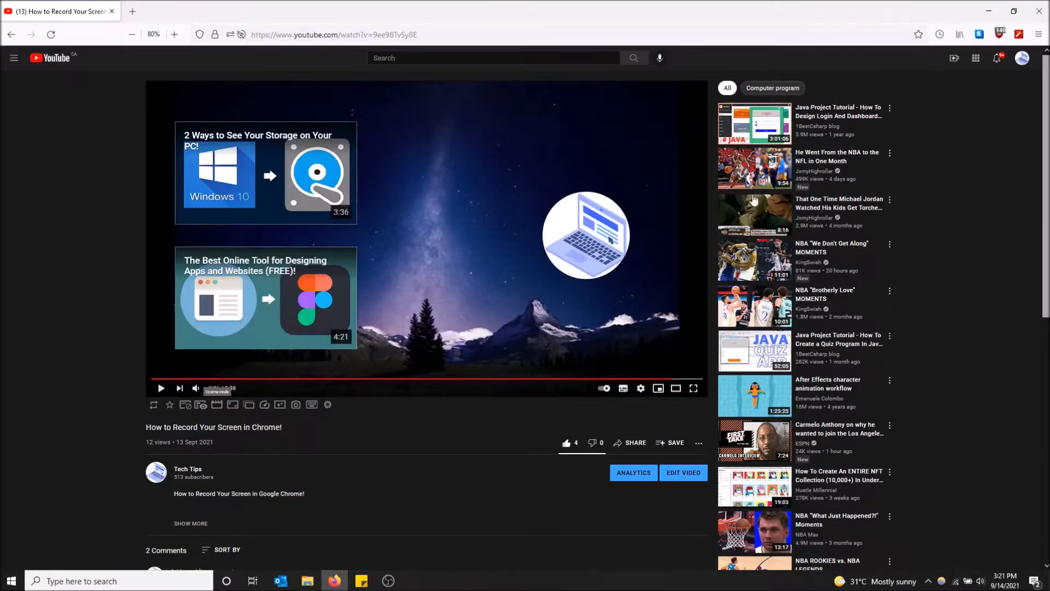
Remove Enhancer for YouTube via its toolbar icon's Remove Extension option and confirm
right_click(1018, 33)
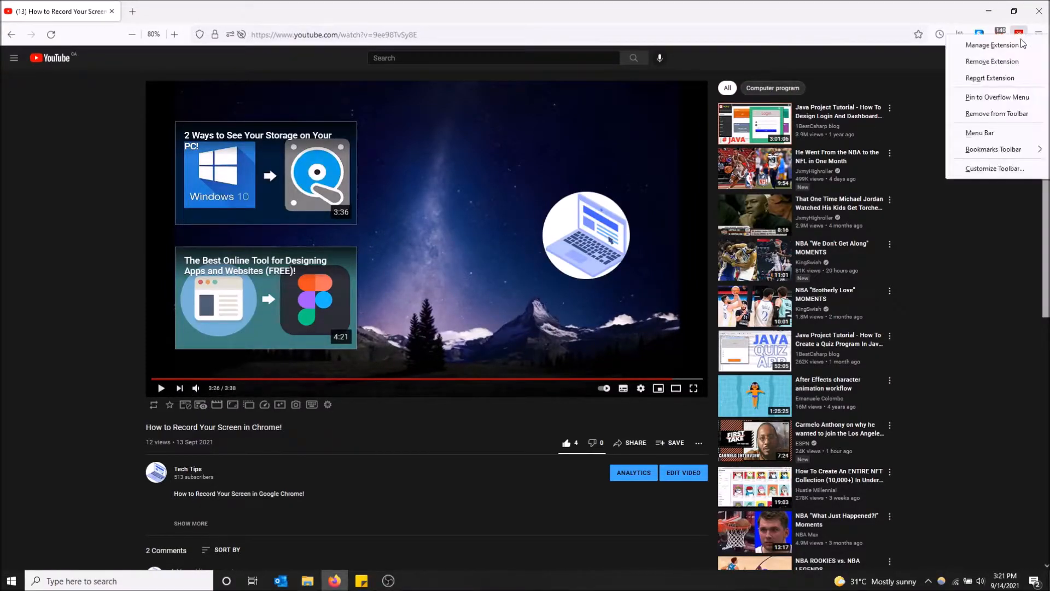
left_click(992, 61)
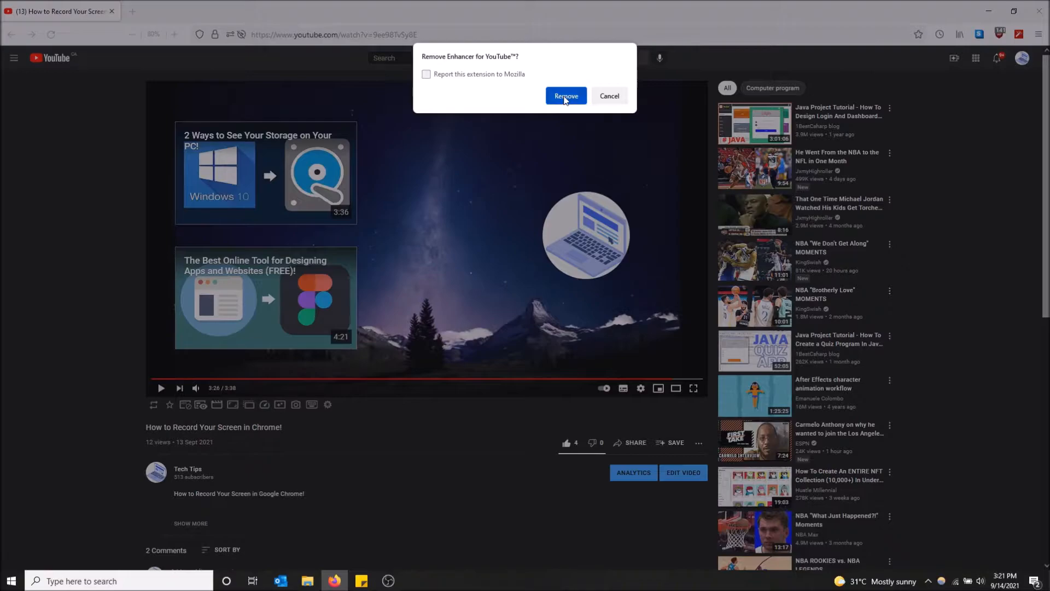
left_click(565, 96)
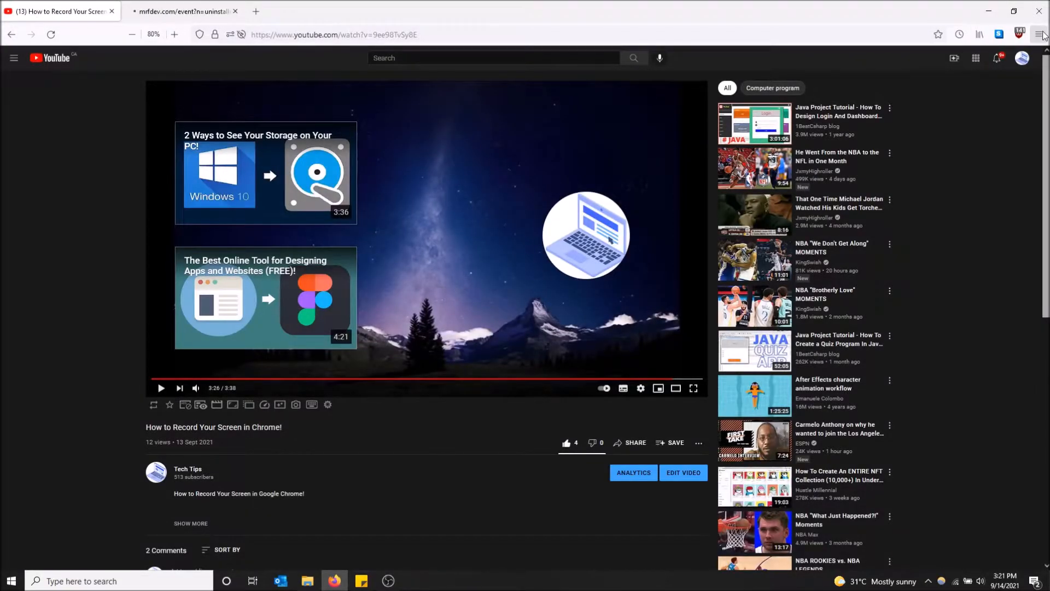
left_click(1040, 34)
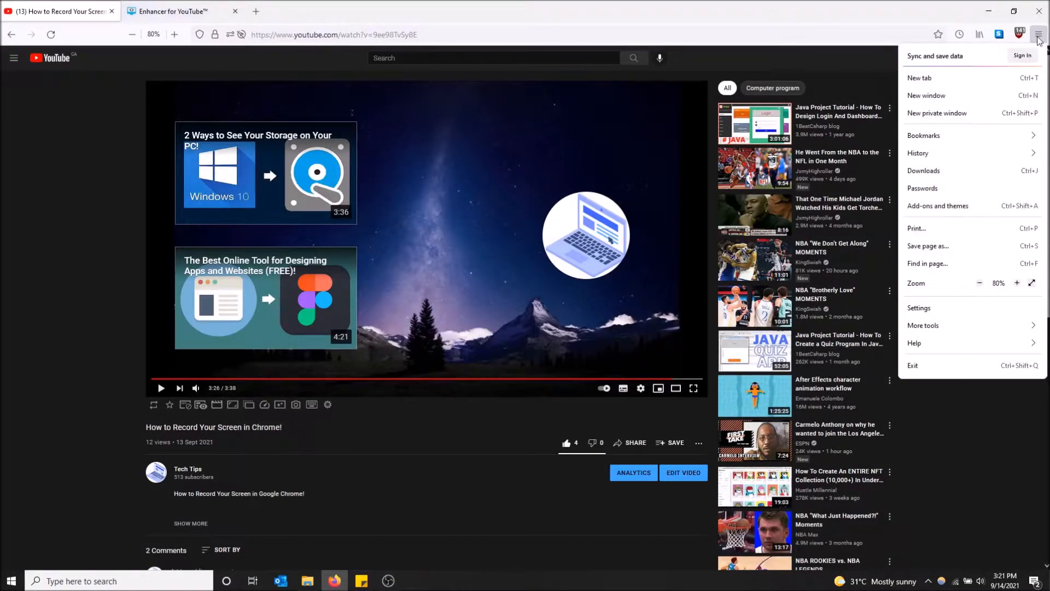
From Settings, go to Extensions & Themes and search add-ons for 'enhancer for youtube'
left_click(918, 307)
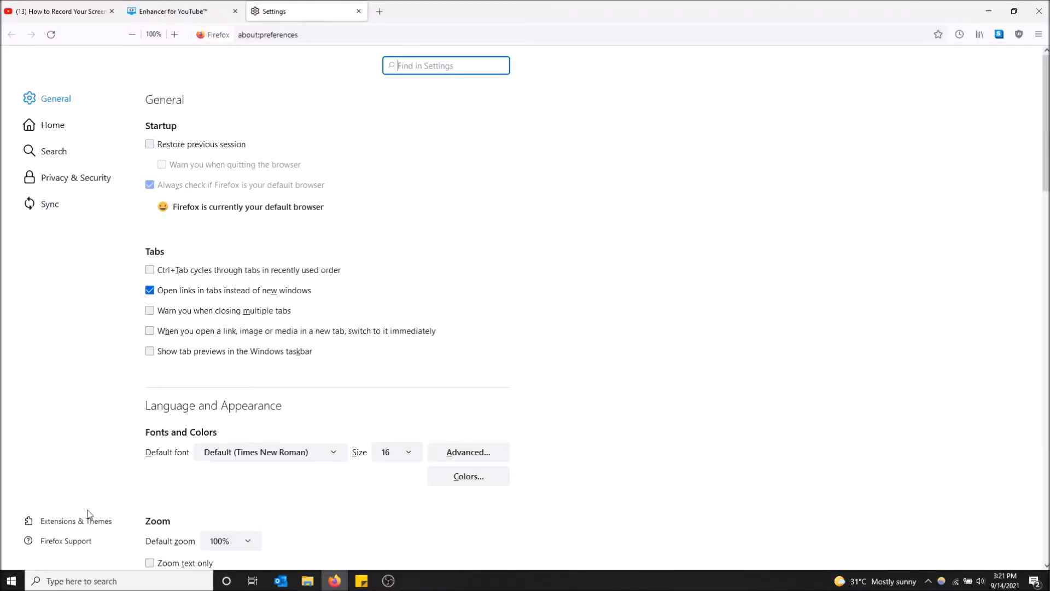
left_click(73, 520)
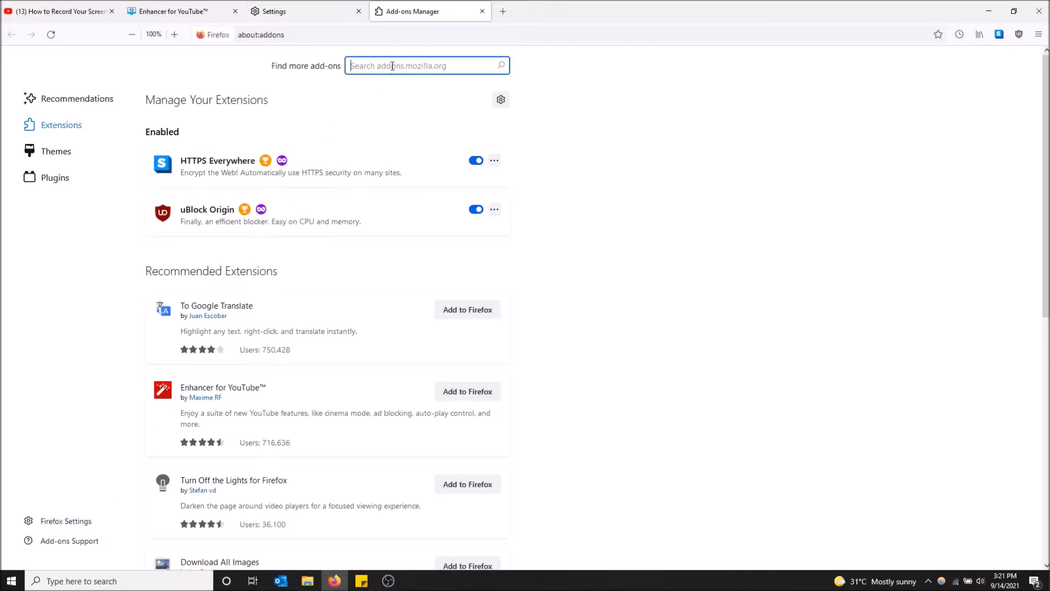
type("enhancer for youtube")
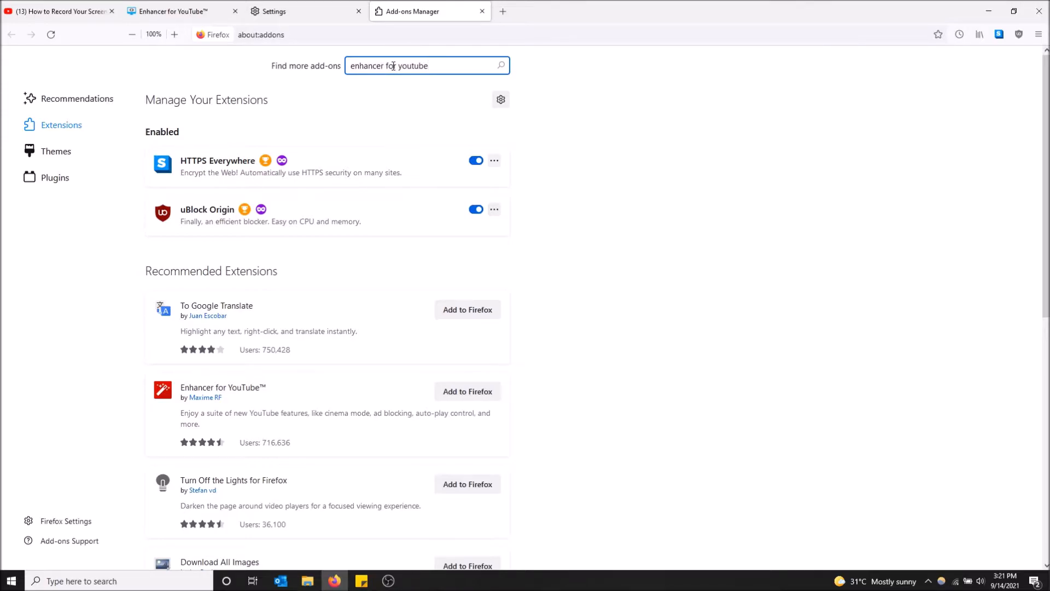
key("enter")
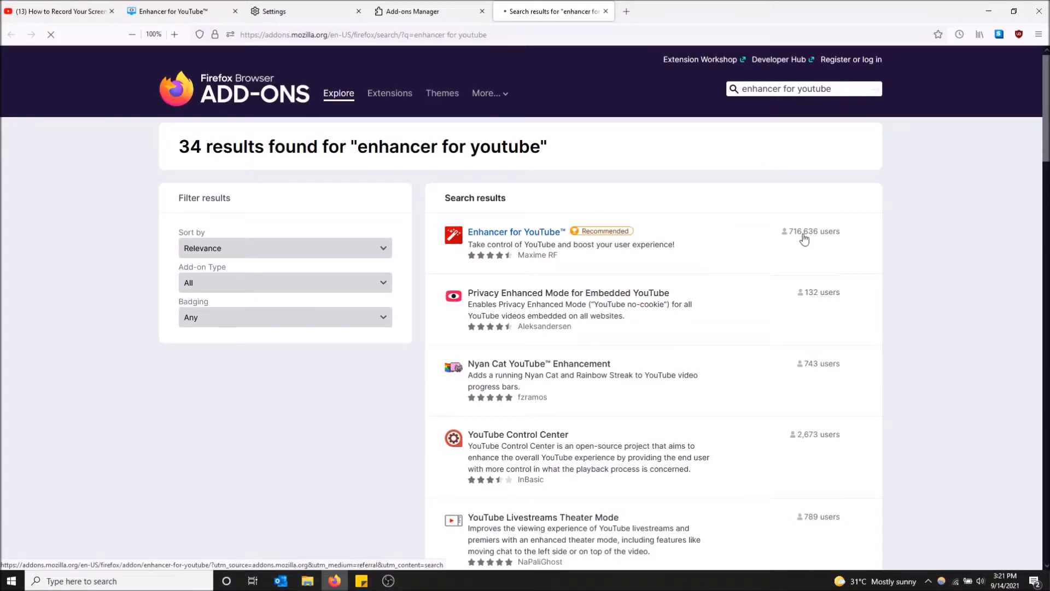
mouse_move(474, 265)
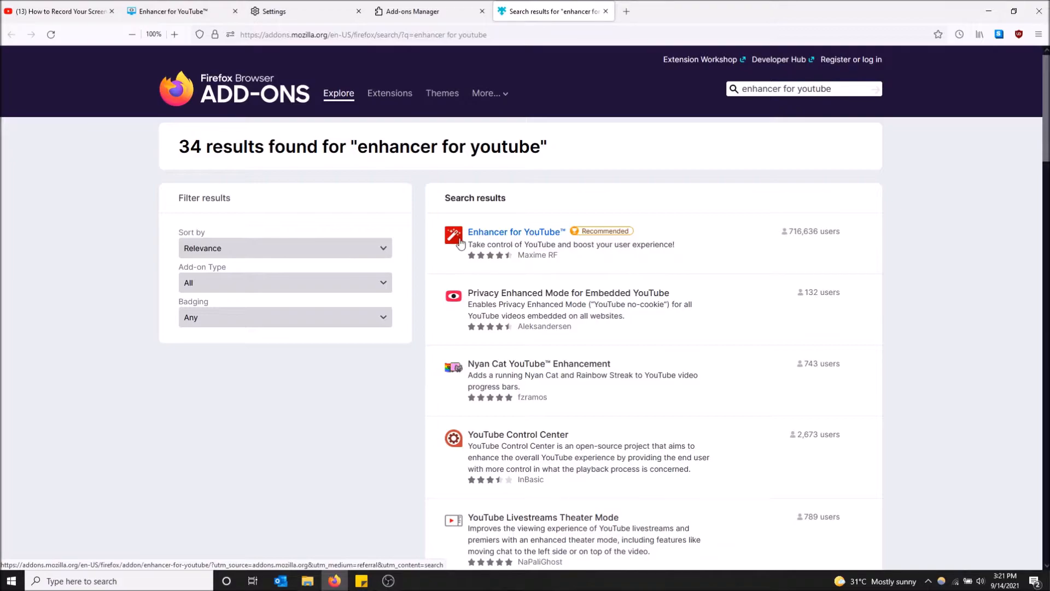
Add Enhancer for YouTube to Firefox from its result page, approving the permission prompt
left_click(515, 231)
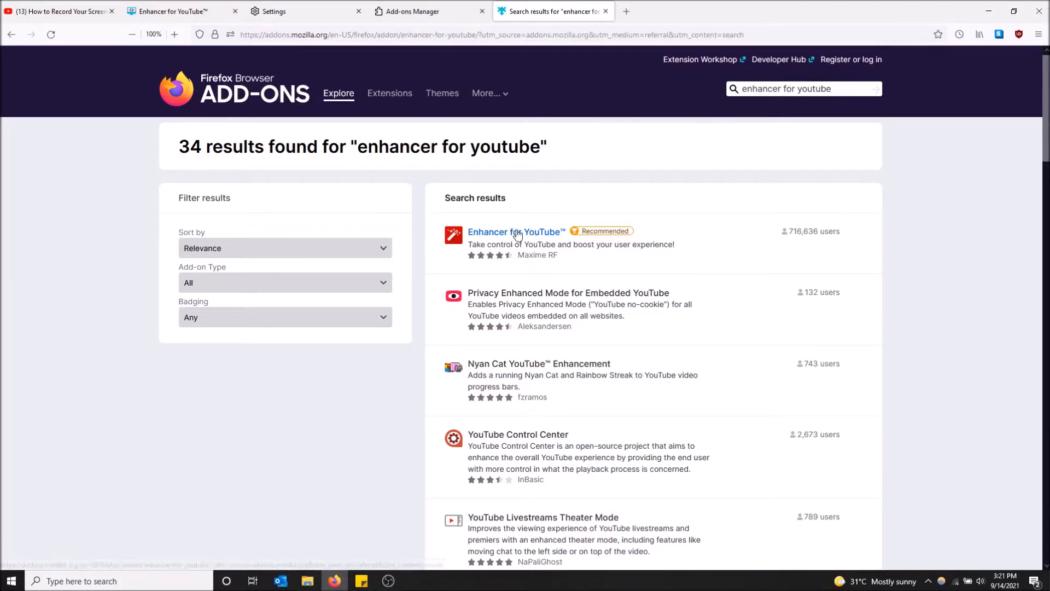
left_click(515, 231)
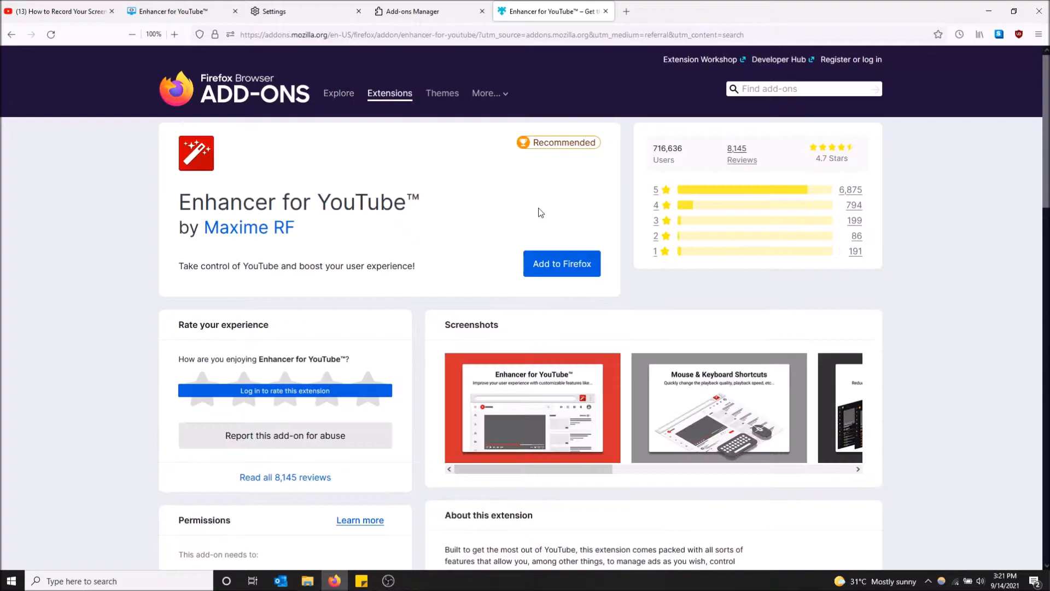
left_click(561, 264)
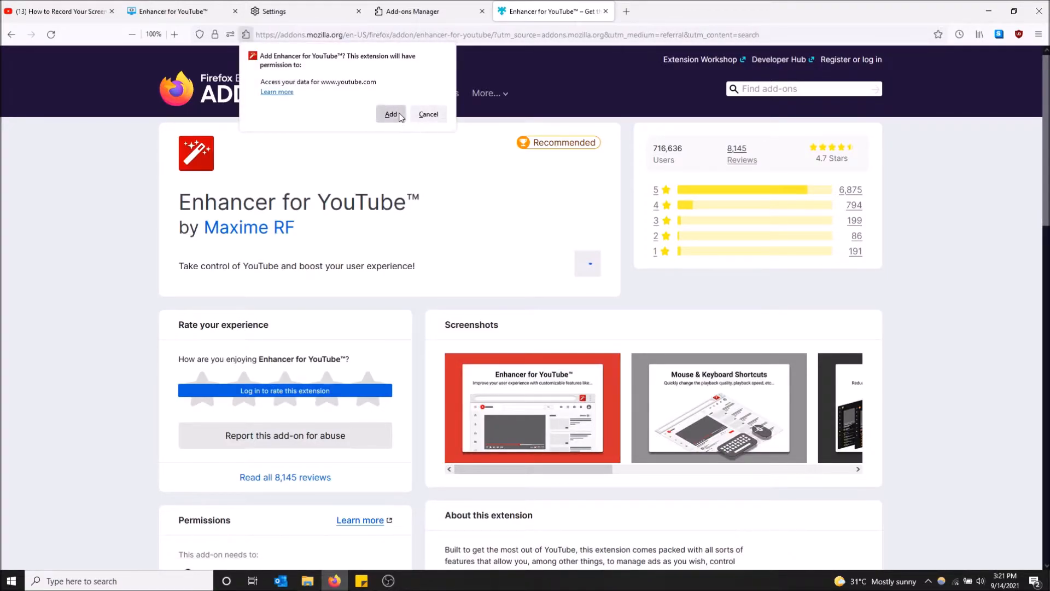
left_click(390, 114)
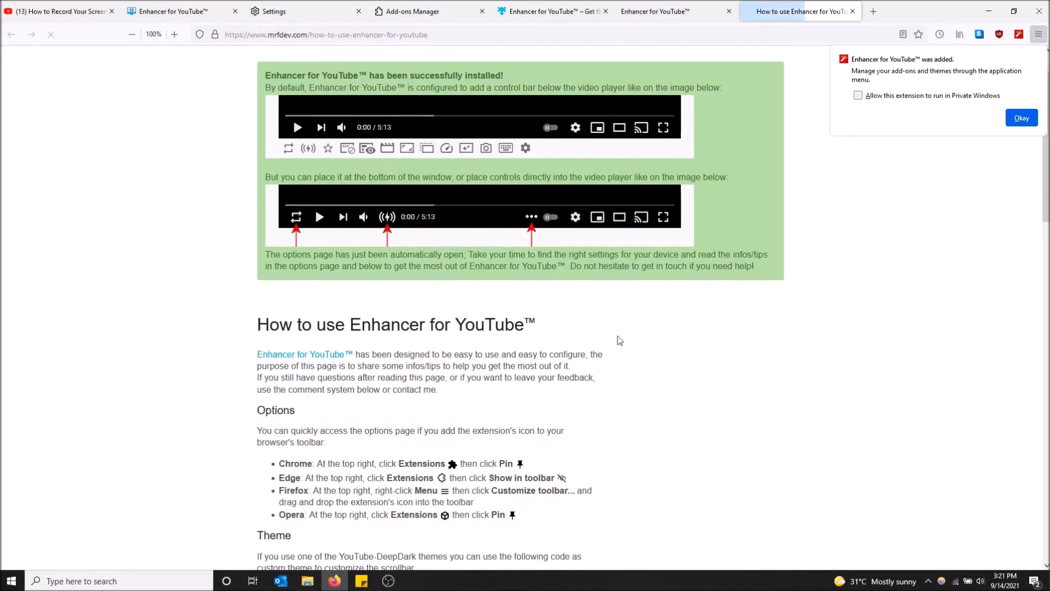
scroll("down", 3)
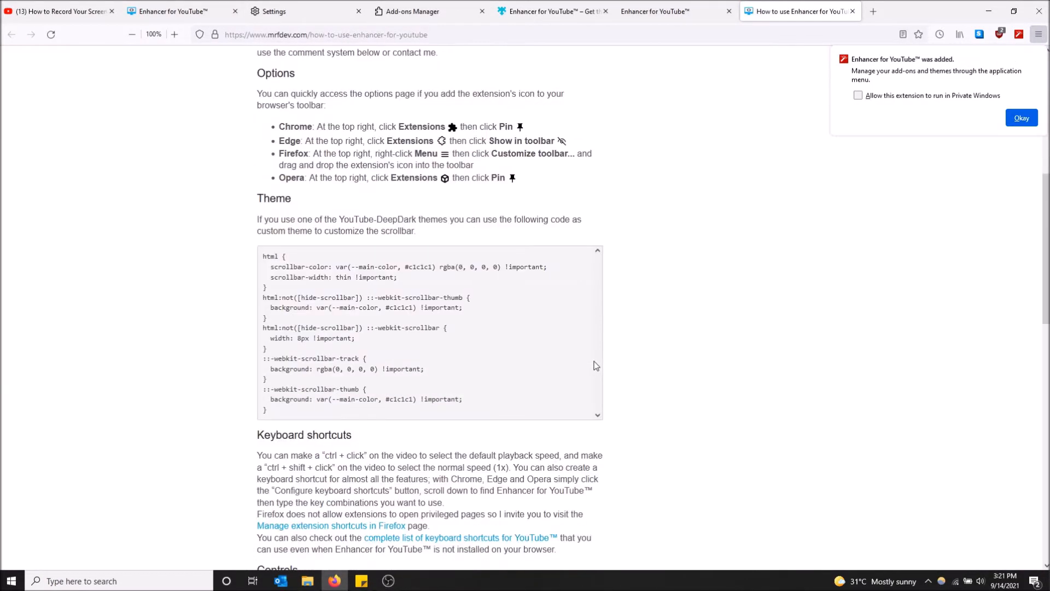
scroll("down", 3)
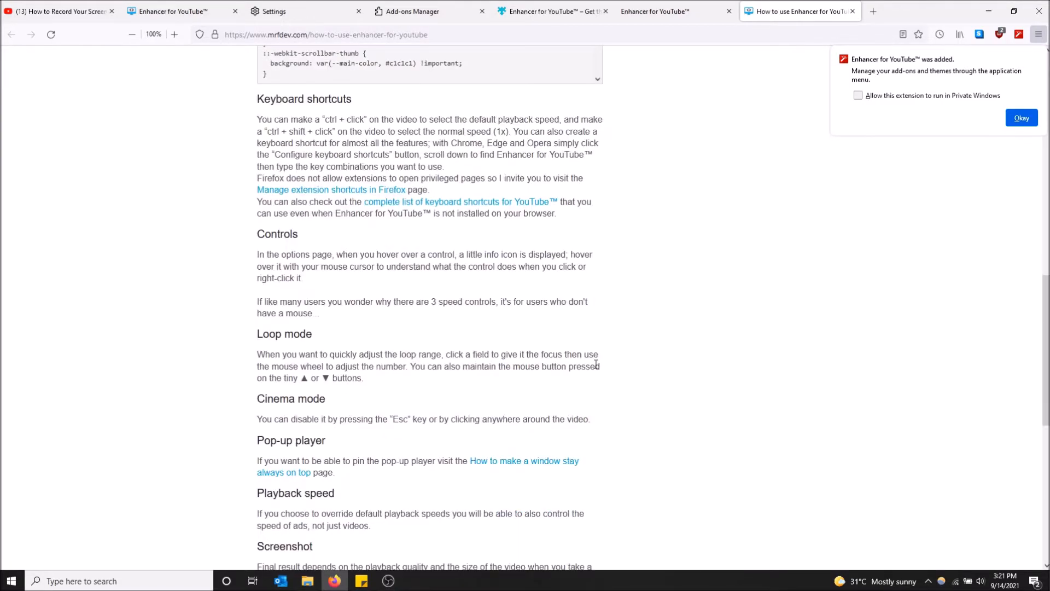
scroll("down", 3)
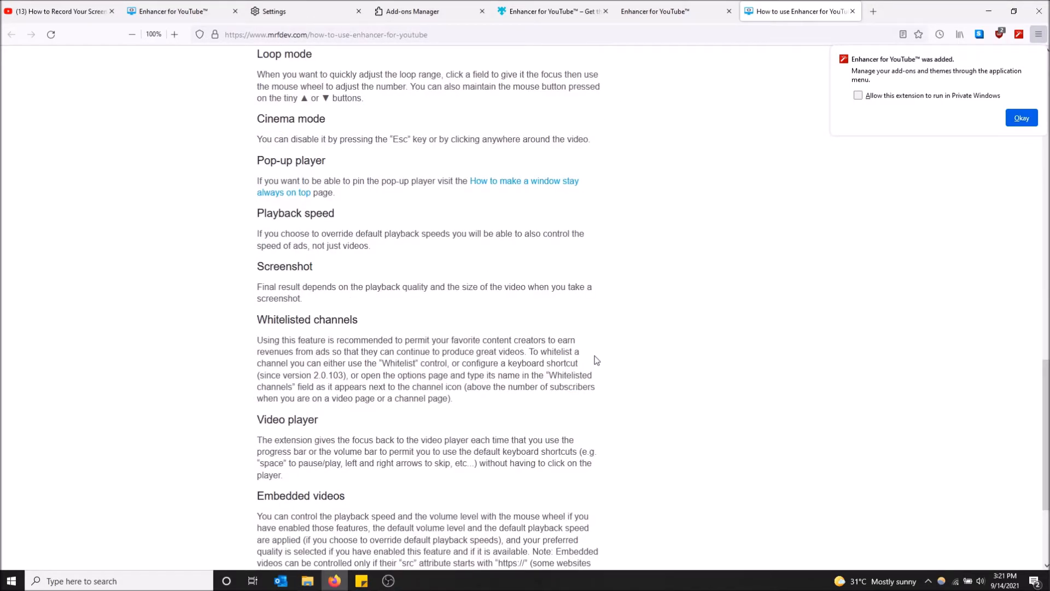
scroll("down", 3)
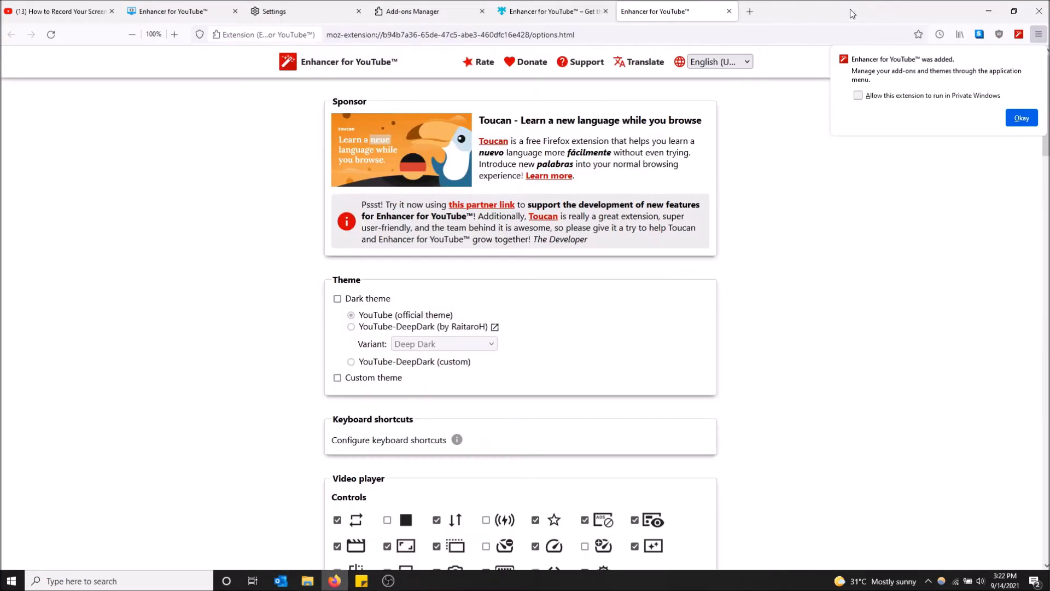
Scroll the Enhancer options page down to the Video player Controls checkboxes
scroll("down", 3)
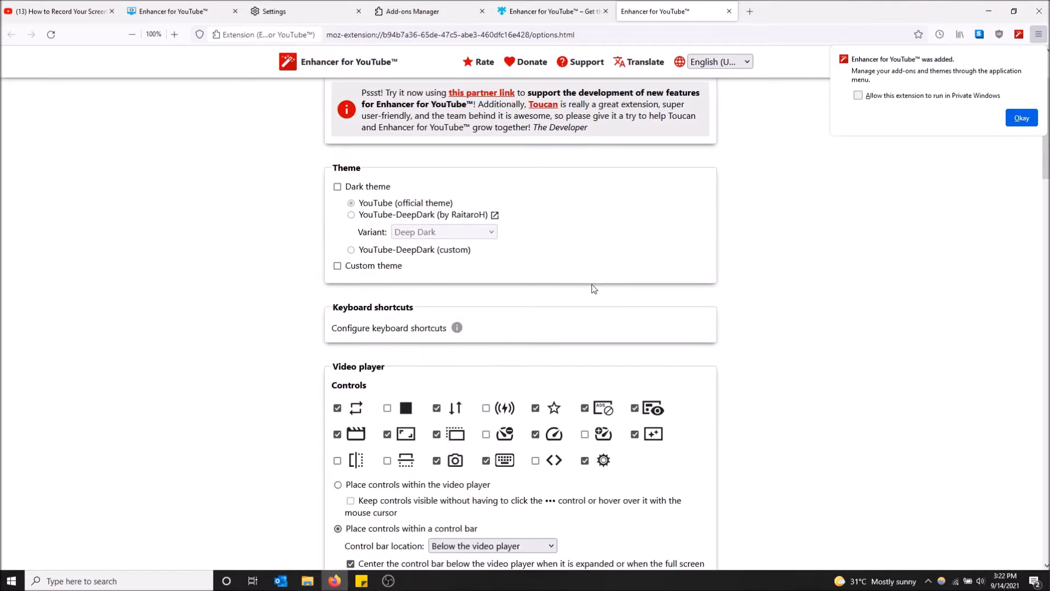
scroll("down", 3)
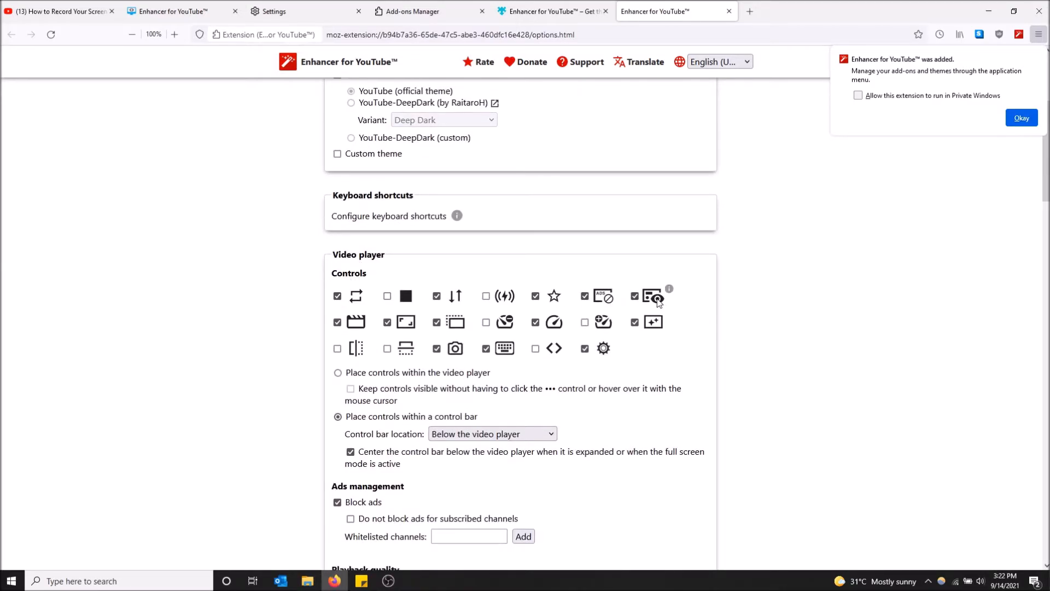
mouse_move(668, 289)
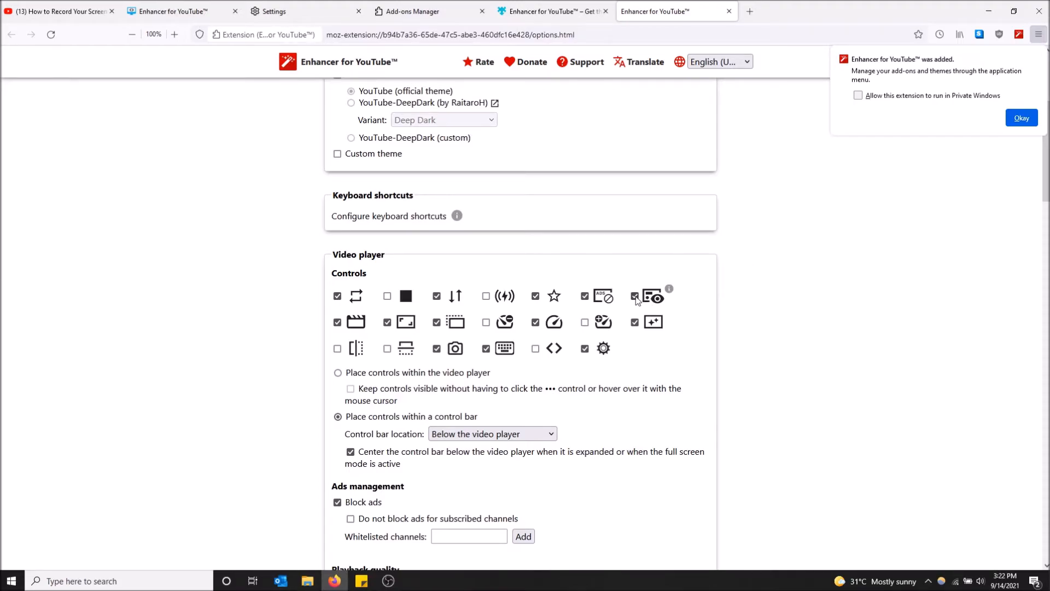
scroll("down", 3)
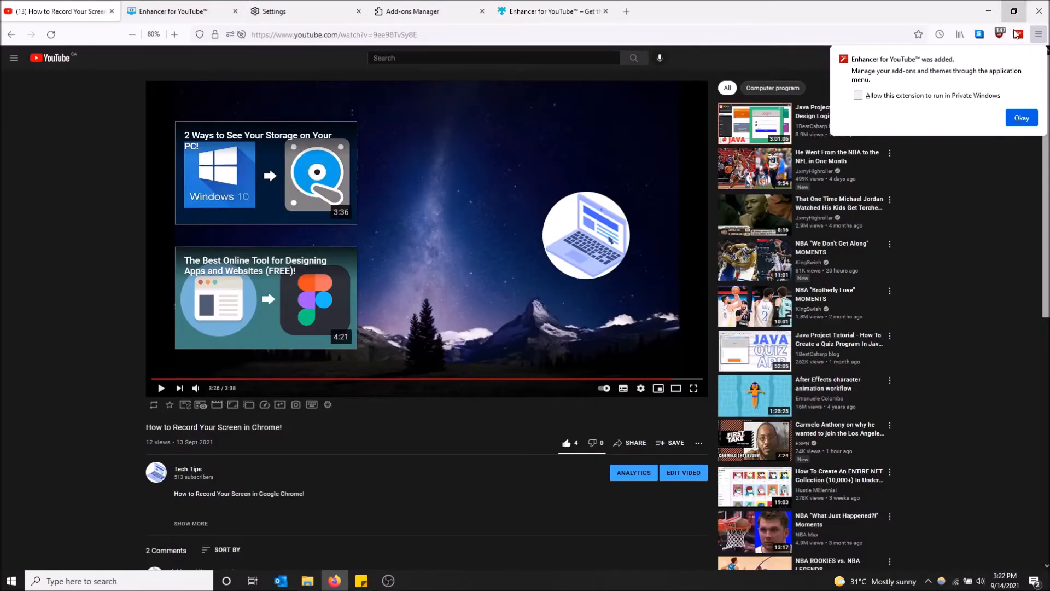
Dismiss the add-on popup, go to the Tech Tips channel, pause its trailer and show its Videos list
left_click(1020, 117)
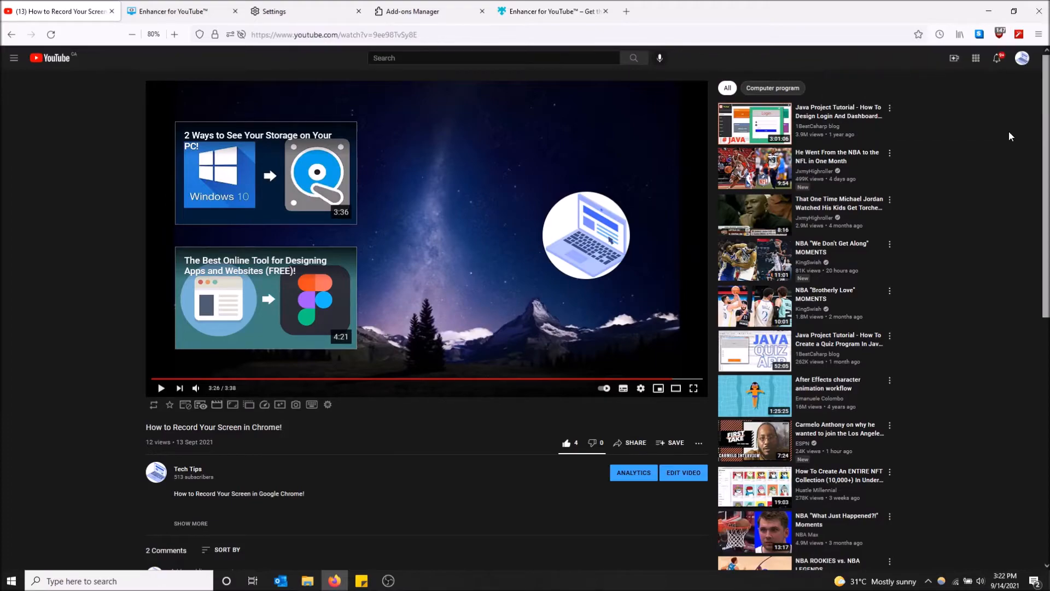
mouse_move(195, 472)
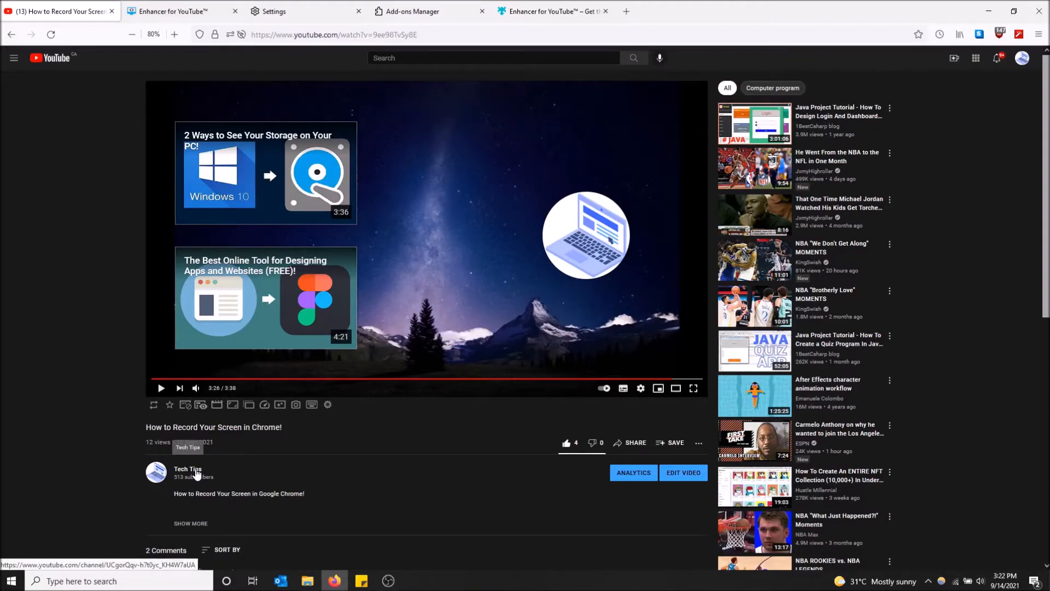
left_click(187, 470)
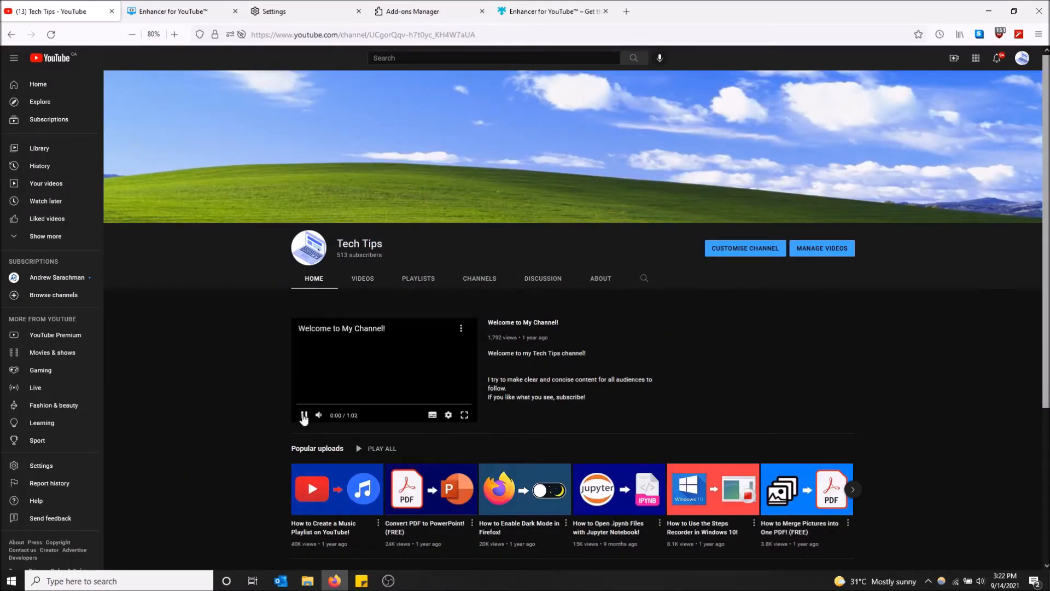
left_click(362, 278)
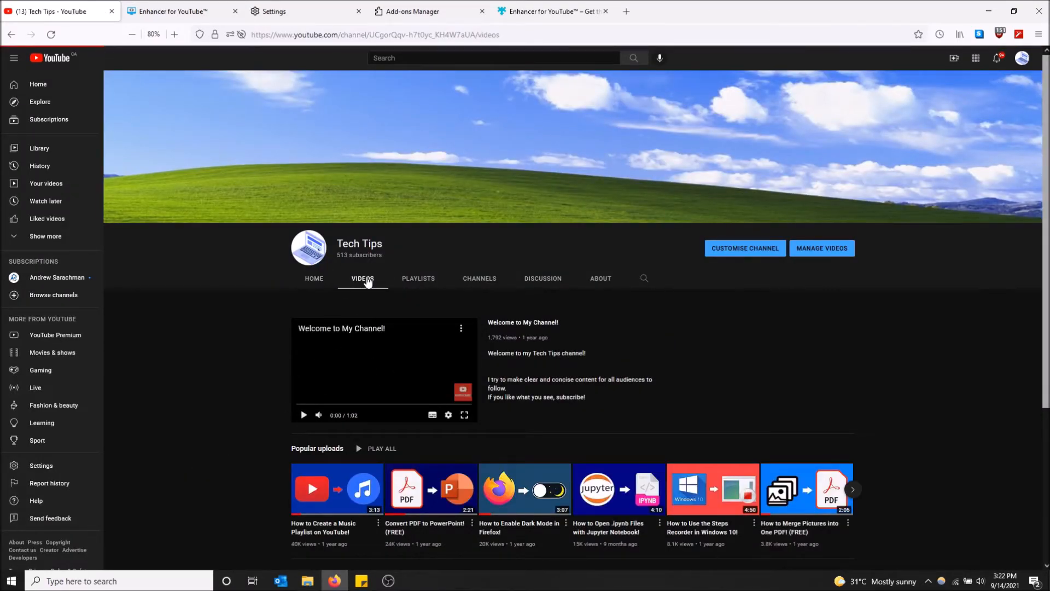
left_click(362, 281)
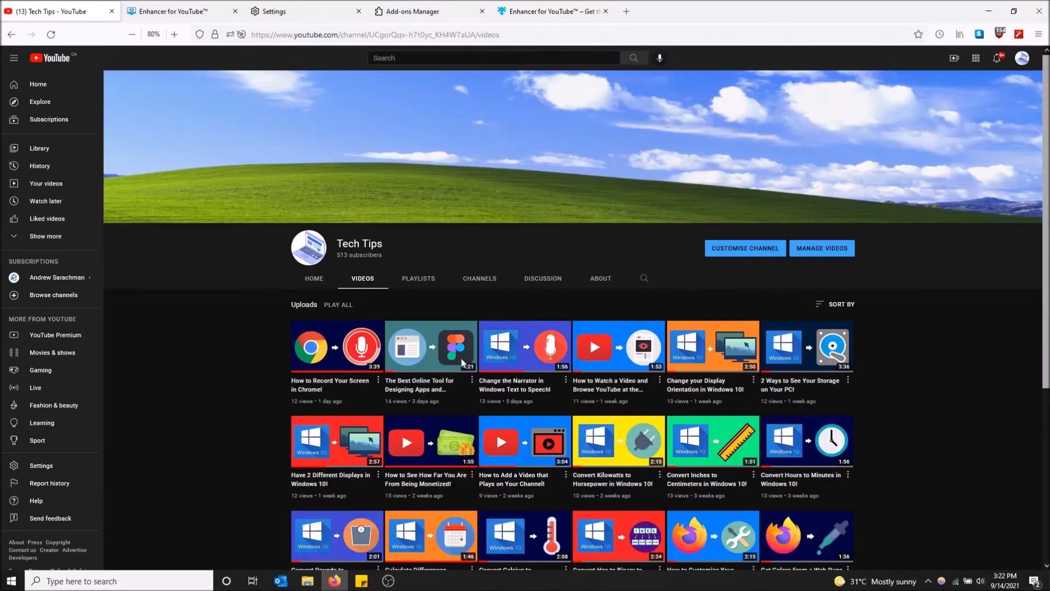
Play the 'Change the Narrator in Windows Text to Speech!' video
left_click(523, 347)
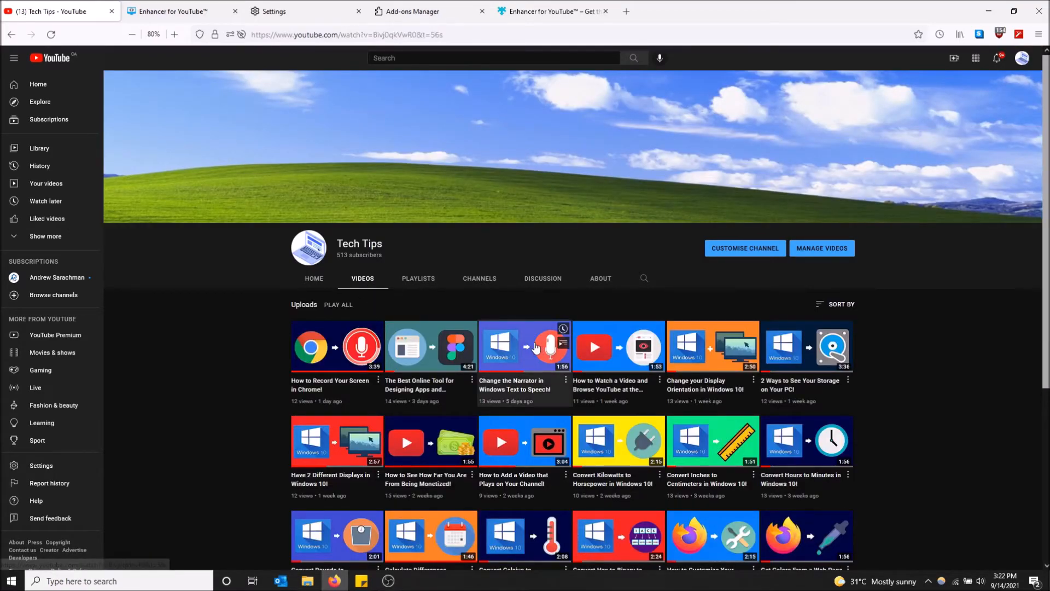
left_click(523, 346)
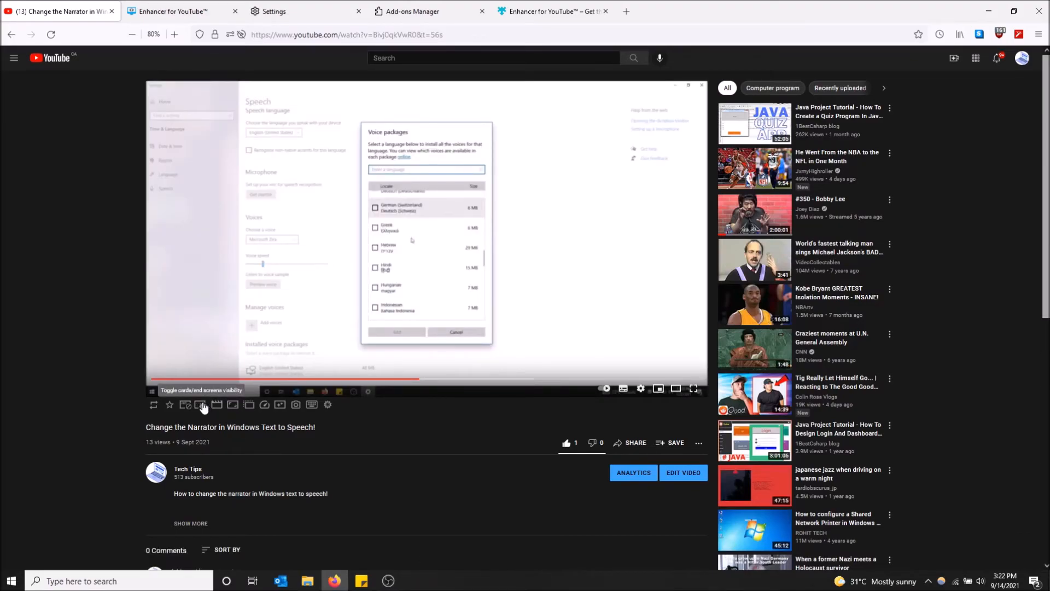